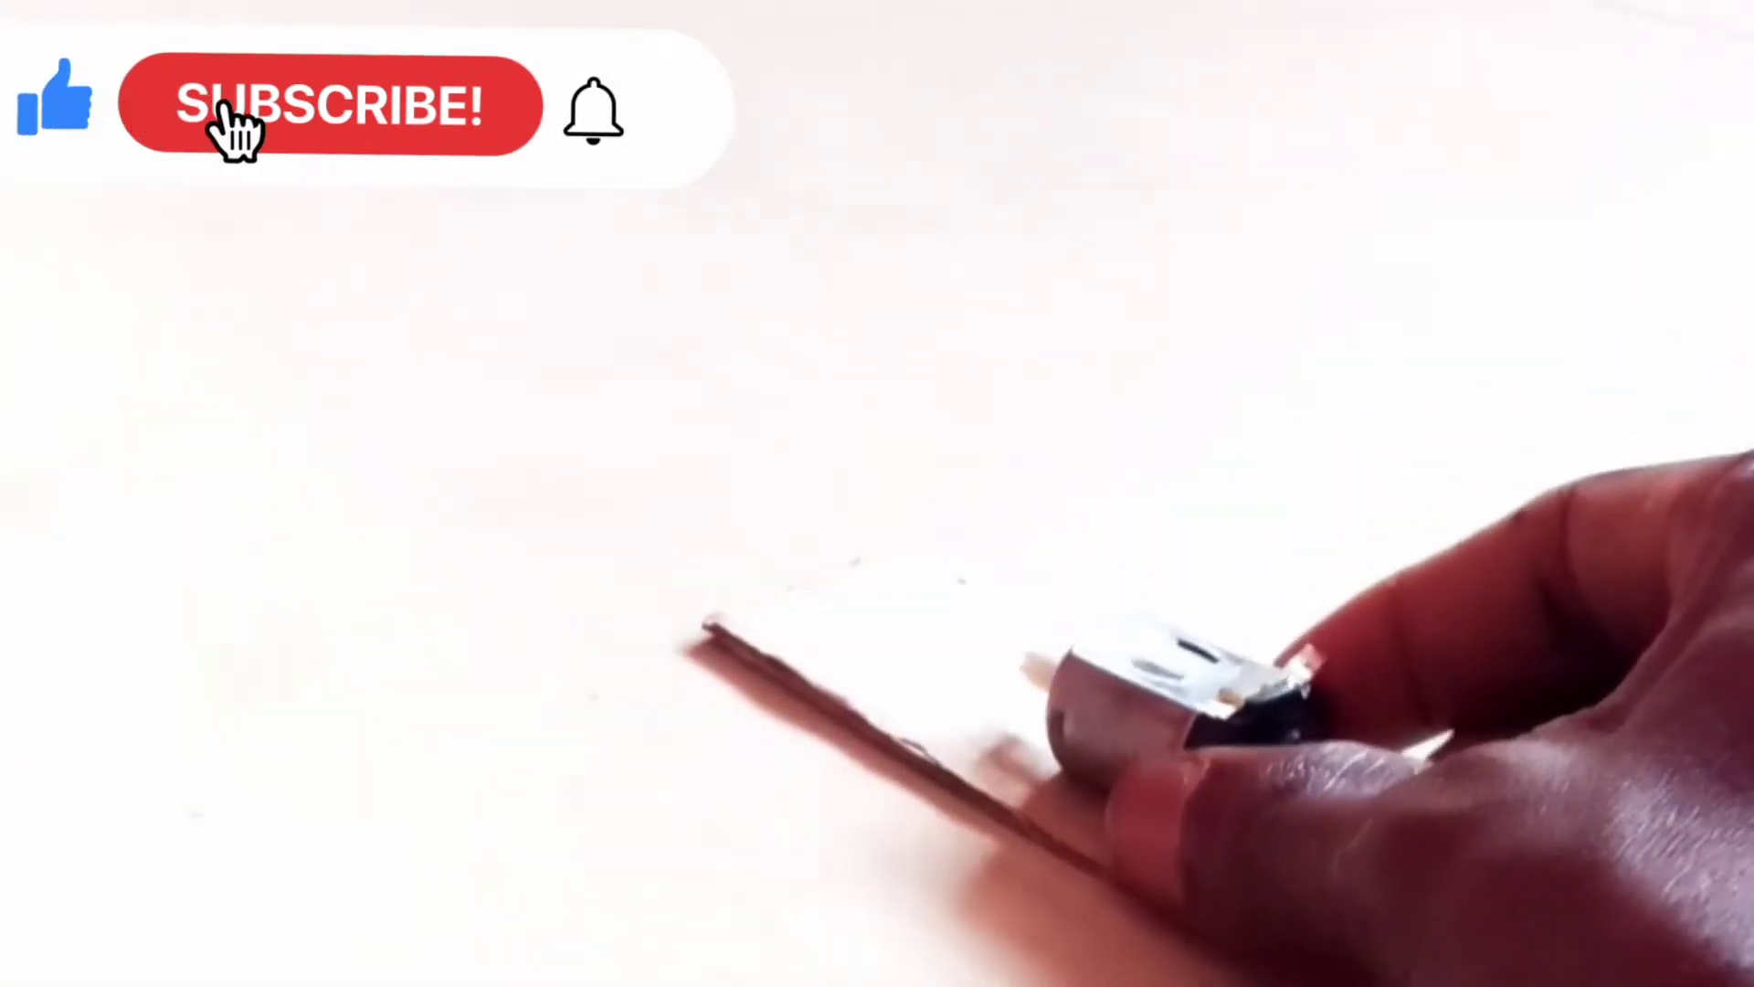
click(330, 106)
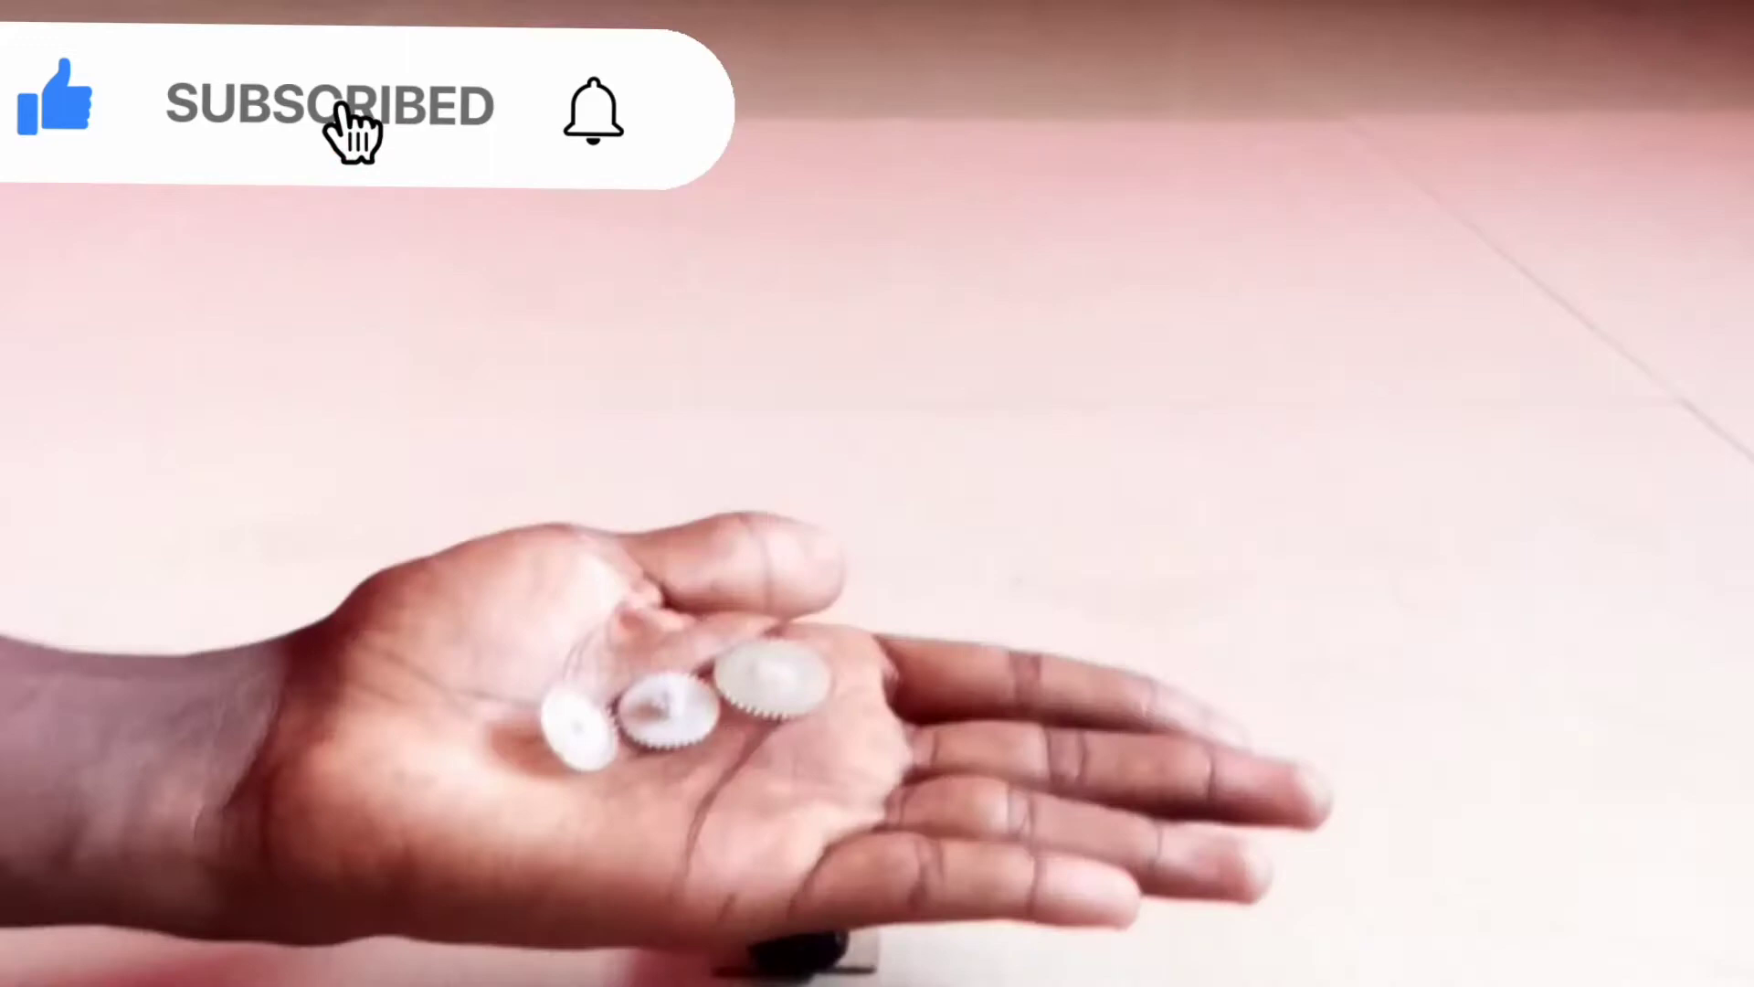